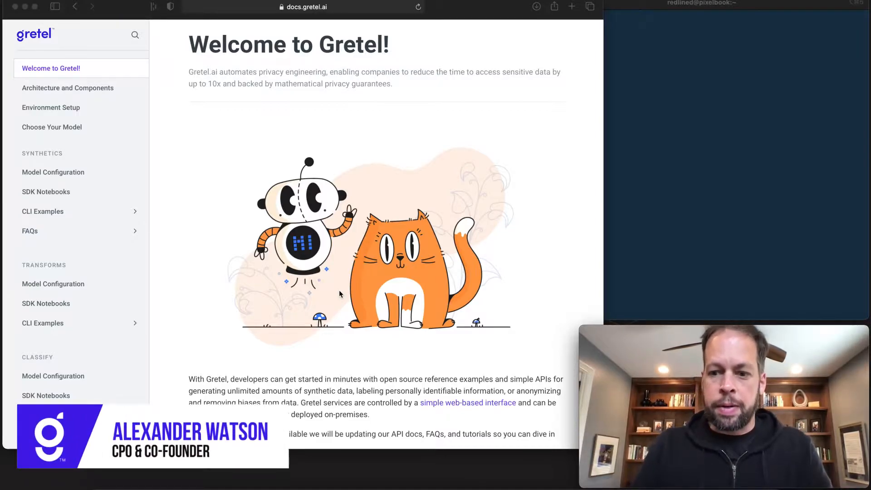
{"action": "mouse_move", "coordinate": [320, 135]}
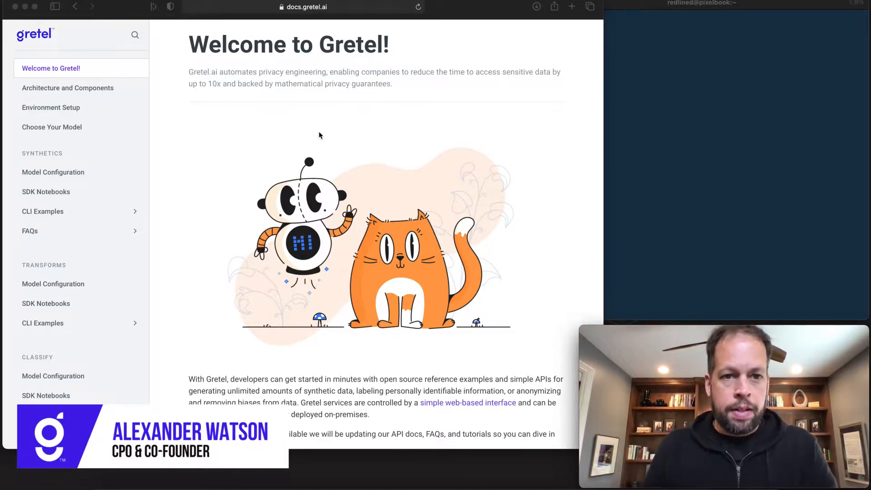
Step: Open the Environment Setup guide from the Gretel Docs sidebar
{"action": "left_click", "coordinate": [277, 6]}
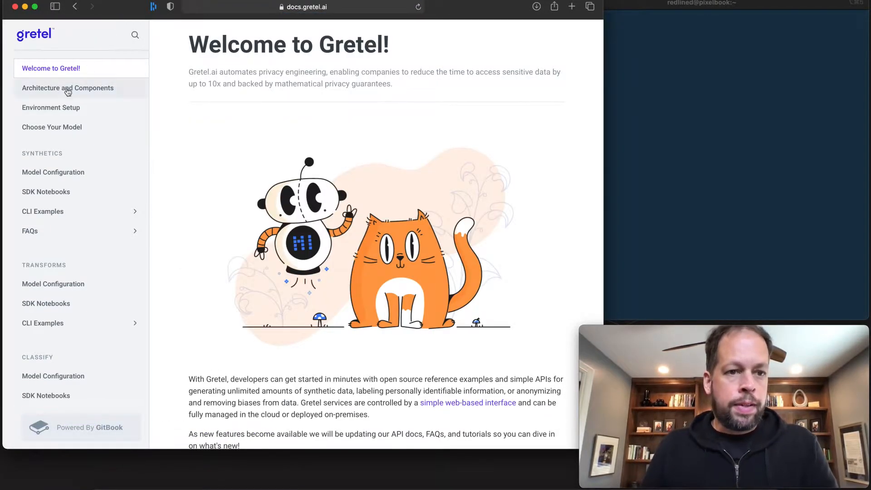
{"action": "left_click", "coordinate": [50, 107]}
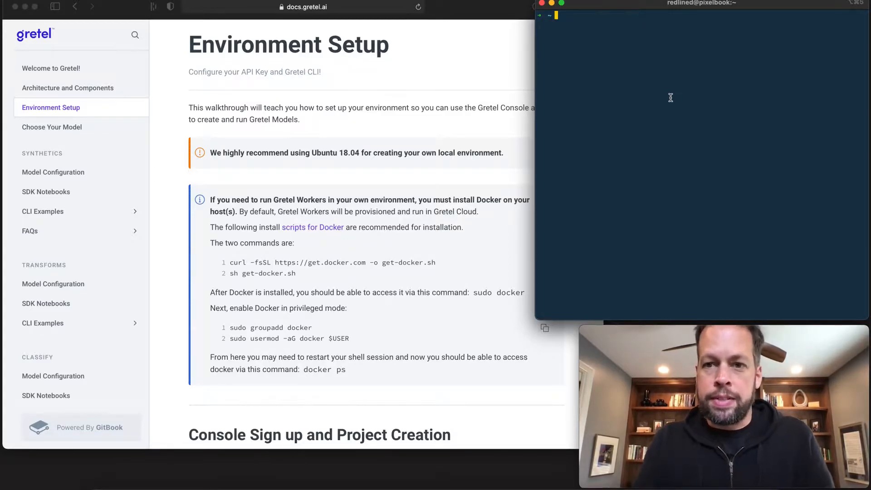
Step: SSH into the remote Ubuntu GPU machine with 'ssh gpu' and the key passphrase
{"action": "type", "text": "ssh"}
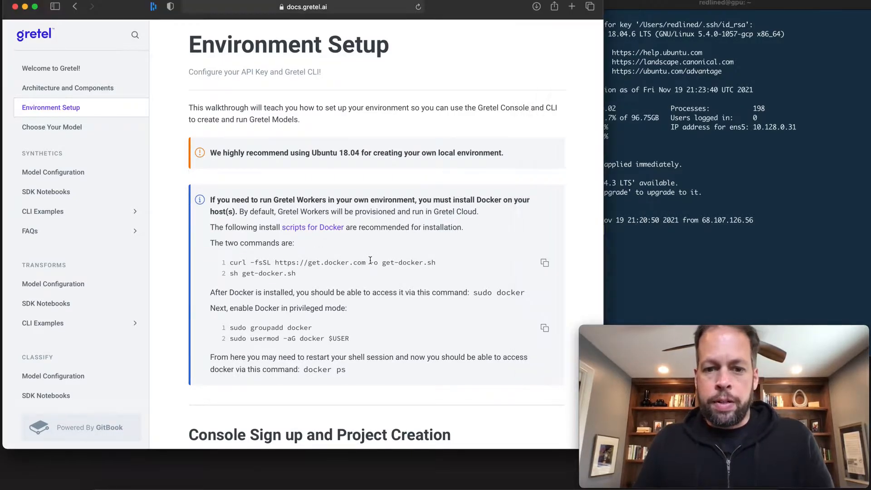
Step: Download get-docker.sh with curl and run it to install Docker on the remote machine
{"action": "left_click", "coordinate": [545, 262]}
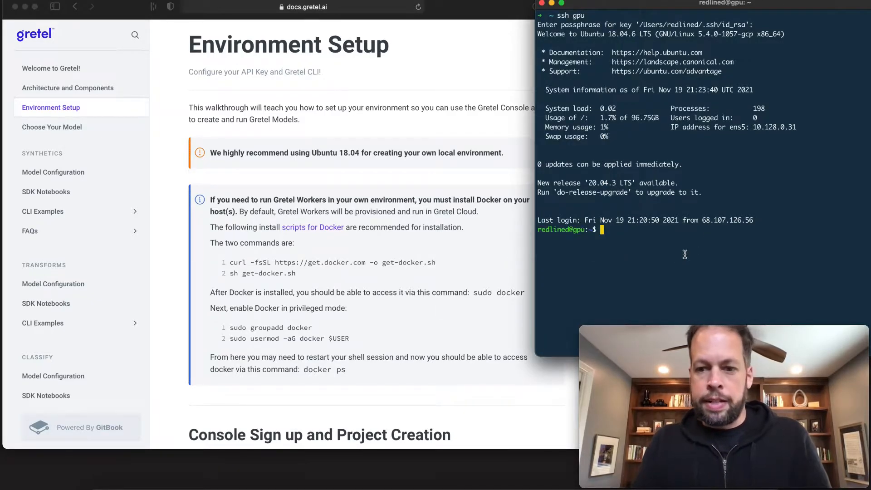
{"action": "type", "text": "sh get-docker.sh"}
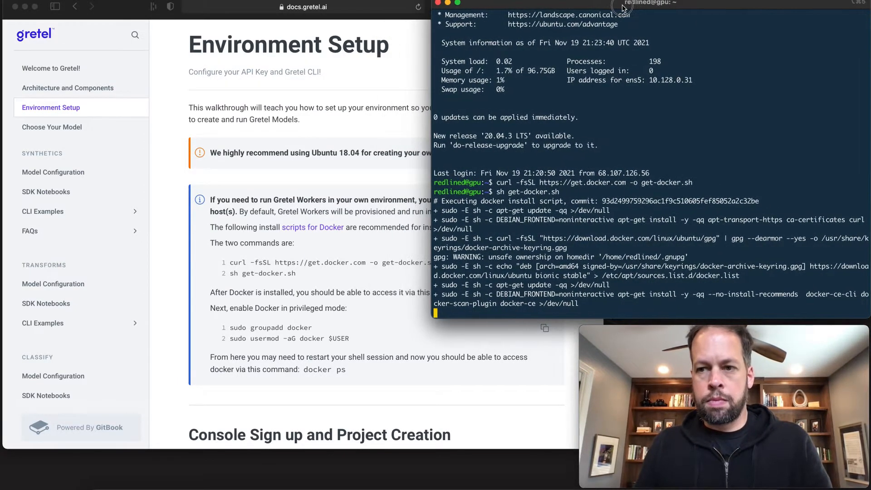
{"action": "scroll", "scroll_direction": "down", "scroll_amount": 3}
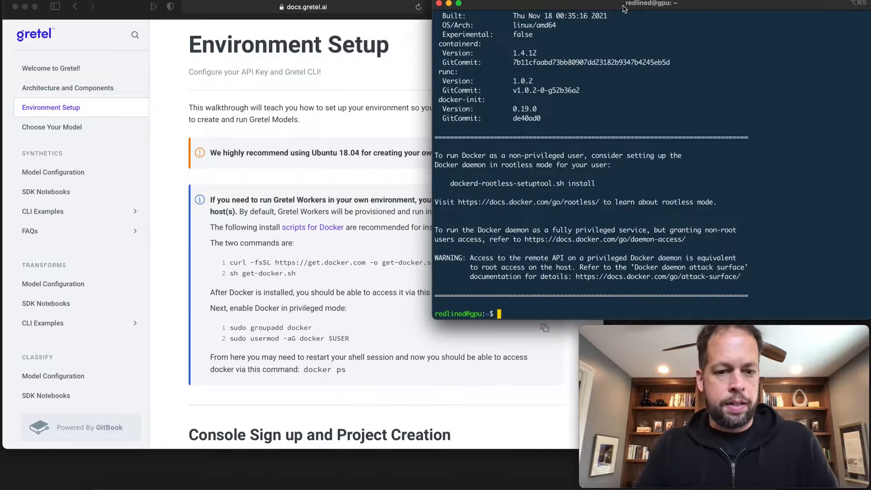
Step: Run sudo groupadd docker and sudo usermod -aG docker $USER, then clear the screen
{"action": "type", "text": "sudo groupadd docker"}
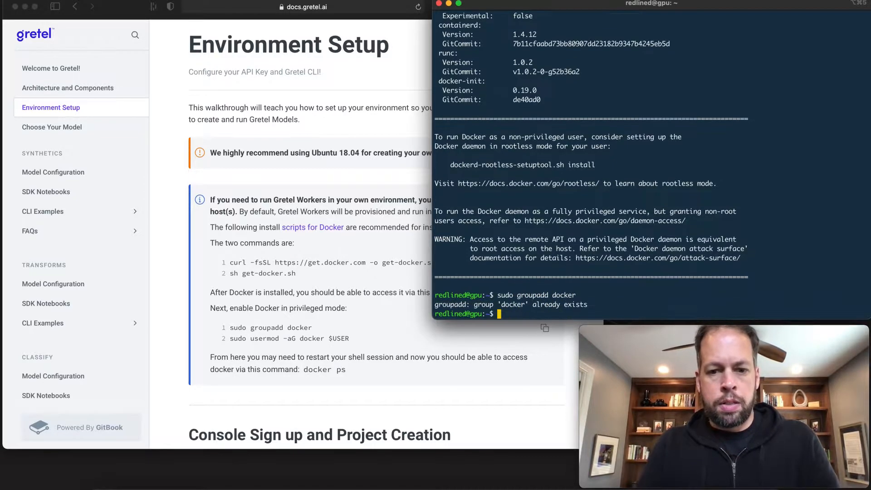
{"action": "type", "text": "sud"}
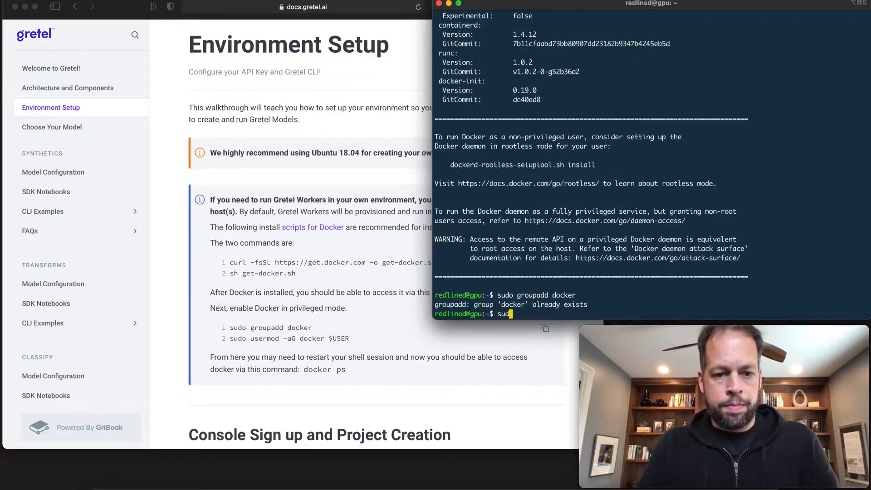
{"action": "type", "text": "usermod"}
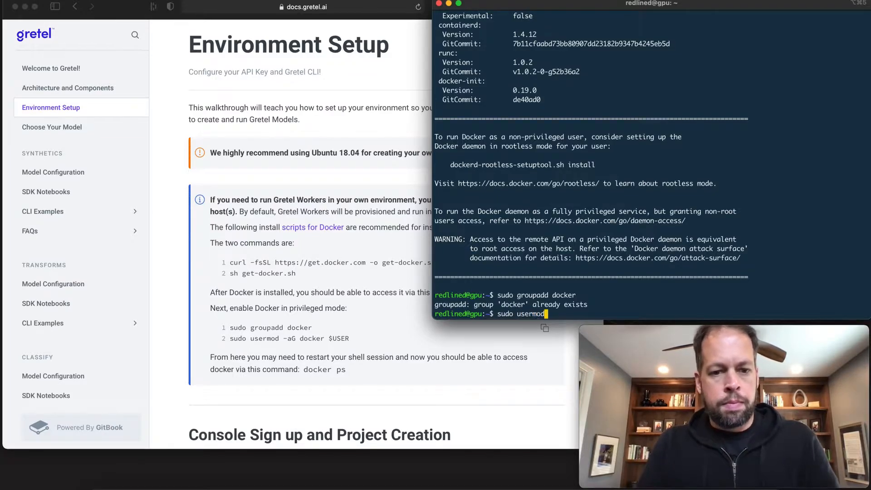
{"action": "type", "text": "-aG docker $USER"}
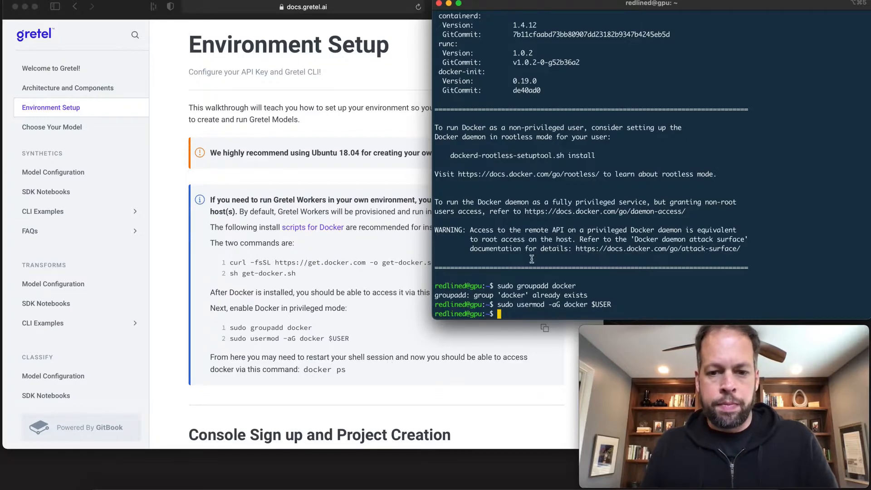
{"action": "mouse_move", "coordinate": [325, 376]}
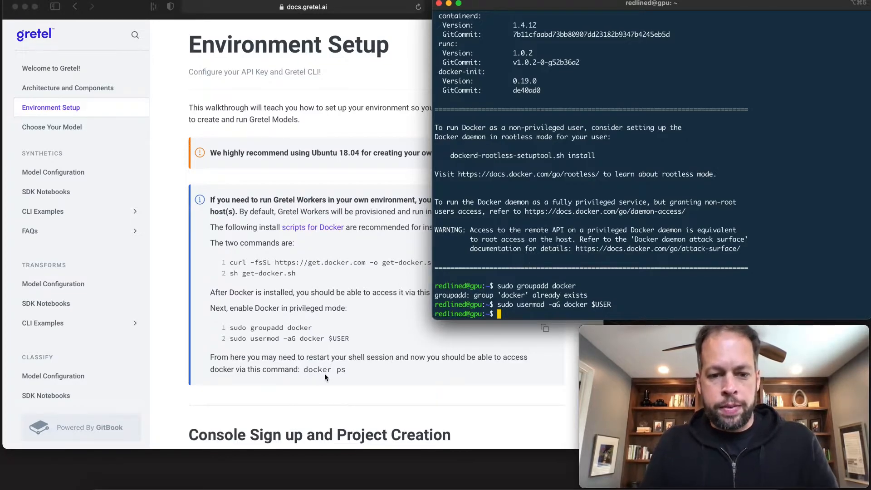
{"action": "type", "text": "cle"}
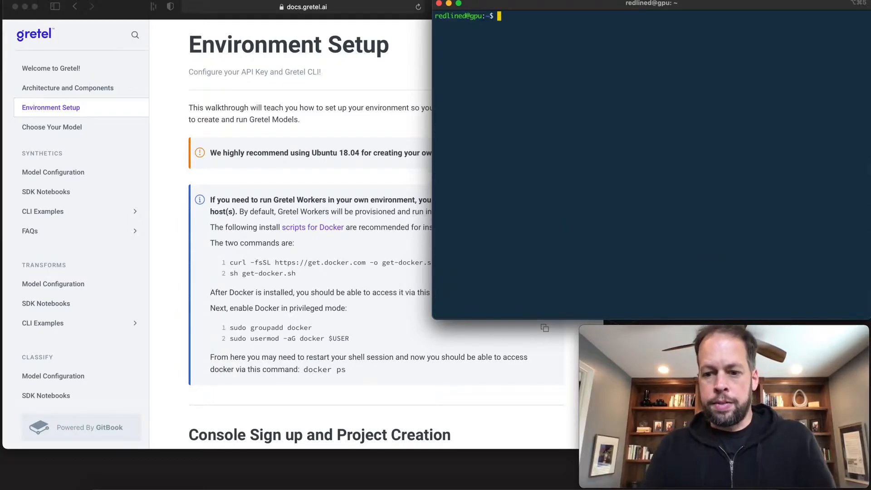
Step: Run sudo docker ps to confirm Docker works; the container list is empty
{"action": "type", "text": "sudo docker ps"}
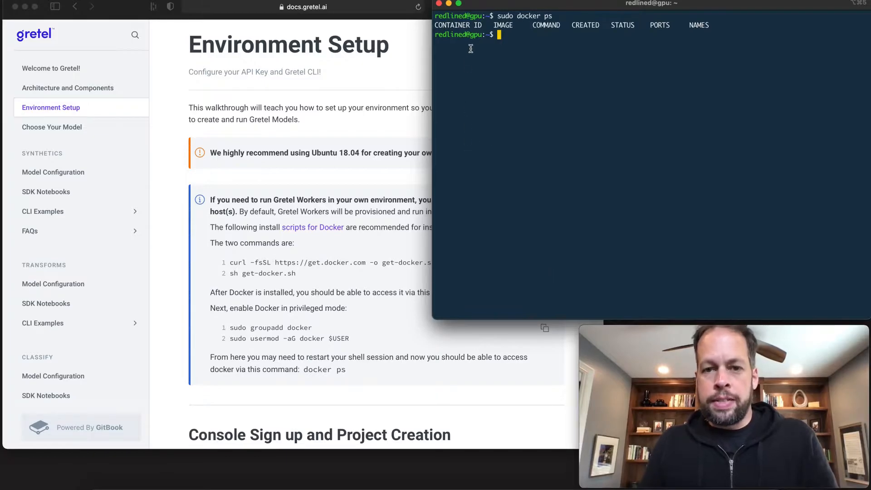
{"action": "mouse_move", "coordinate": [456, 16]}
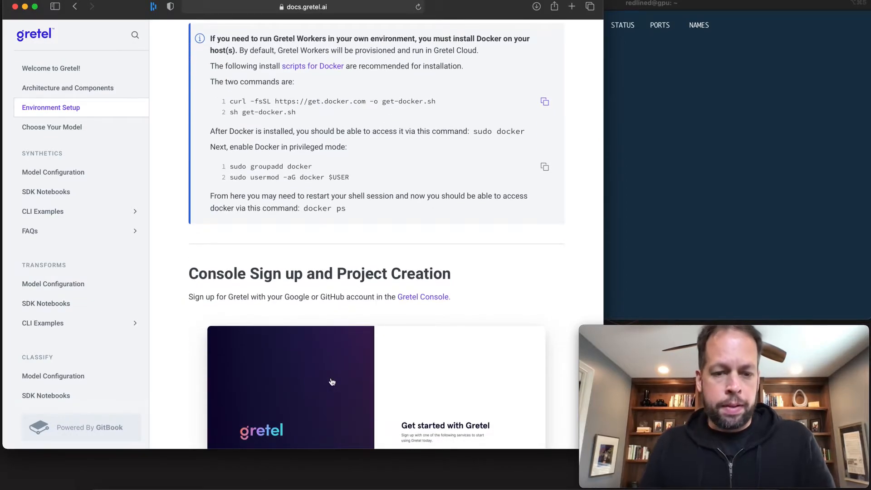
Step: Scroll to GPU + Docker Configuration and copy the gpu_docker_setup.sh curl command
{"action": "scroll", "scroll_direction": "down", "scroll_amount": 3}
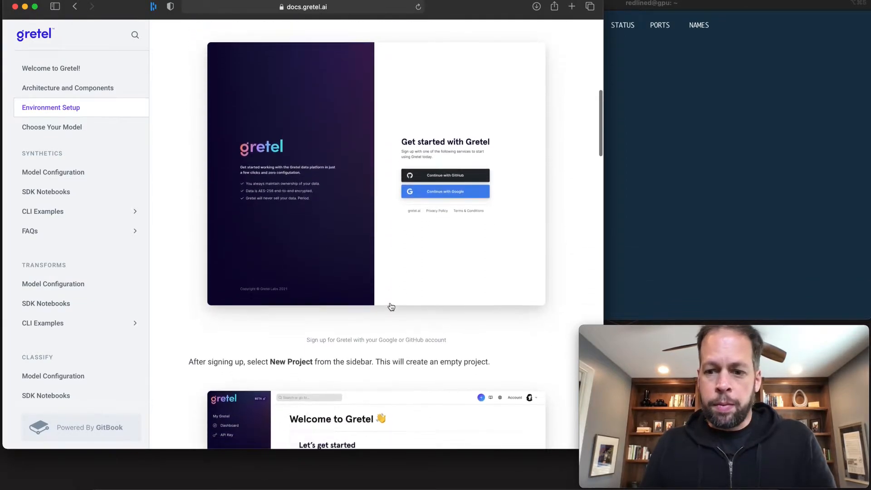
{"action": "scroll", "scroll_direction": "down", "scroll_amount": 3}
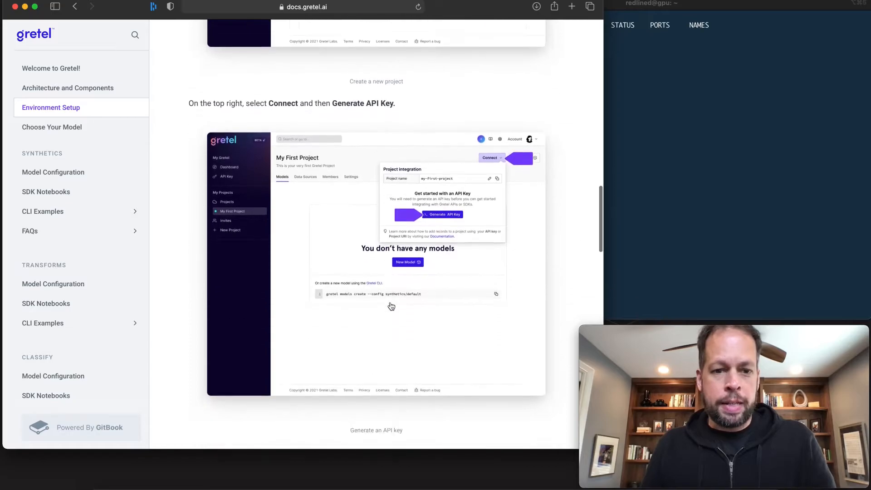
{"action": "scroll", "scroll_direction": "down", "scroll_amount": 3}
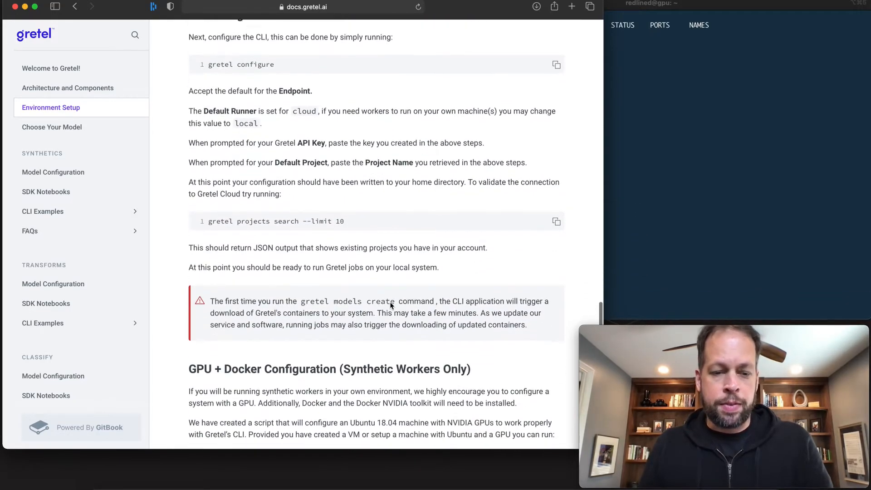
{"action": "scroll", "scroll_direction": "down", "scroll_amount": 3}
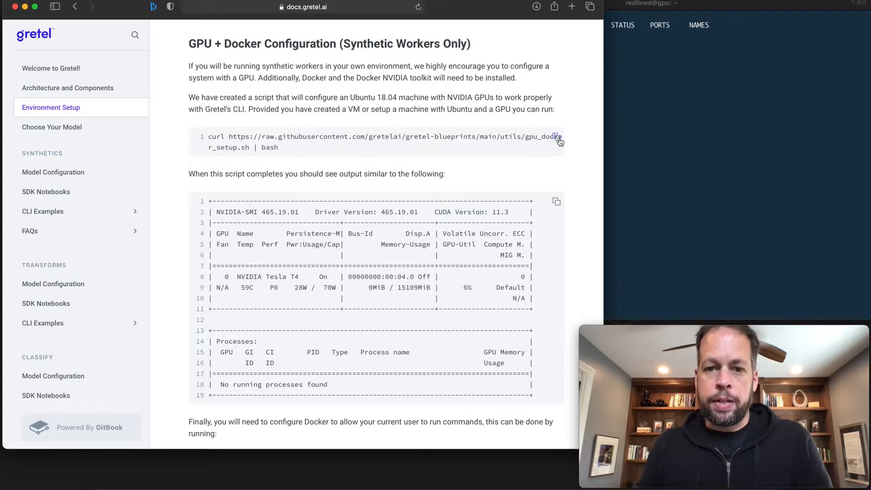
{"action": "mouse_move", "coordinate": [557, 137]}
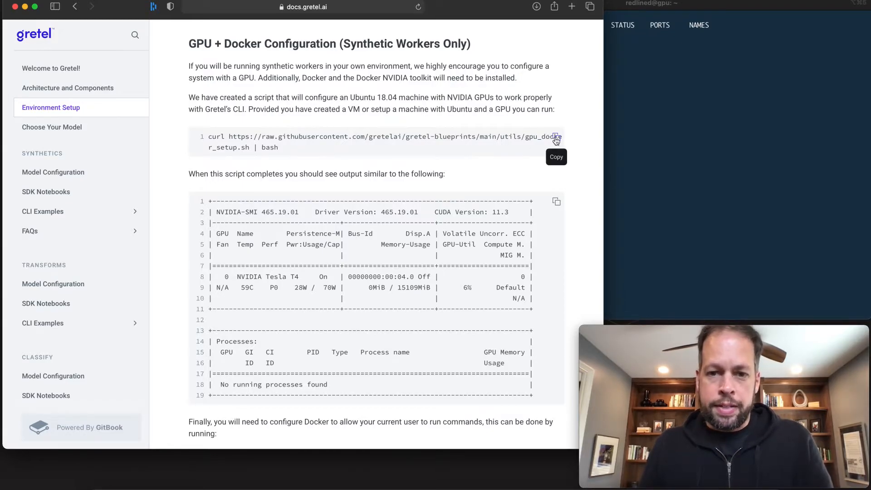
{"action": "left_click", "coordinate": [556, 137]}
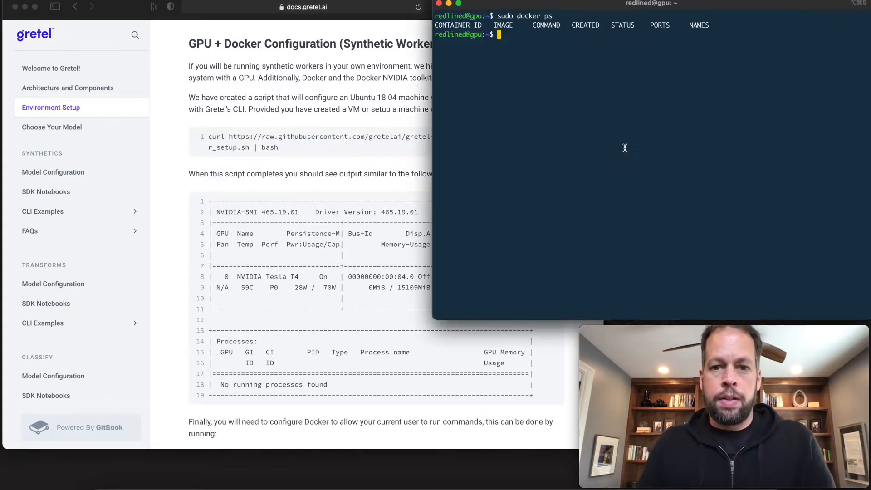
Step: Run the gpu_docker_setup.sh curl | bash command, installing the NVIDIA container toolkit for the Tesla T4
{"action": "type", "text": "curl https://raw.githubusercontent.com/gretelai/gretel-blueprints/main/utils/gpu_docker_setup.sh | bash"}
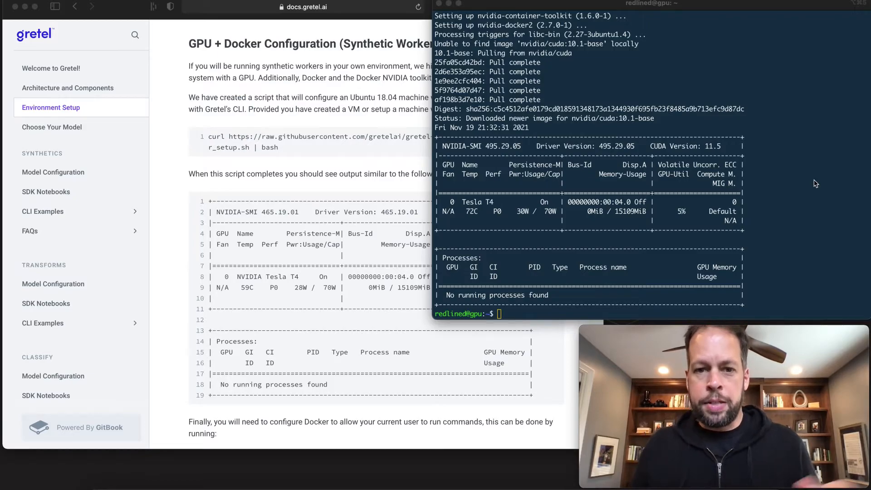
{"action": "mouse_move", "coordinate": [565, 123]}
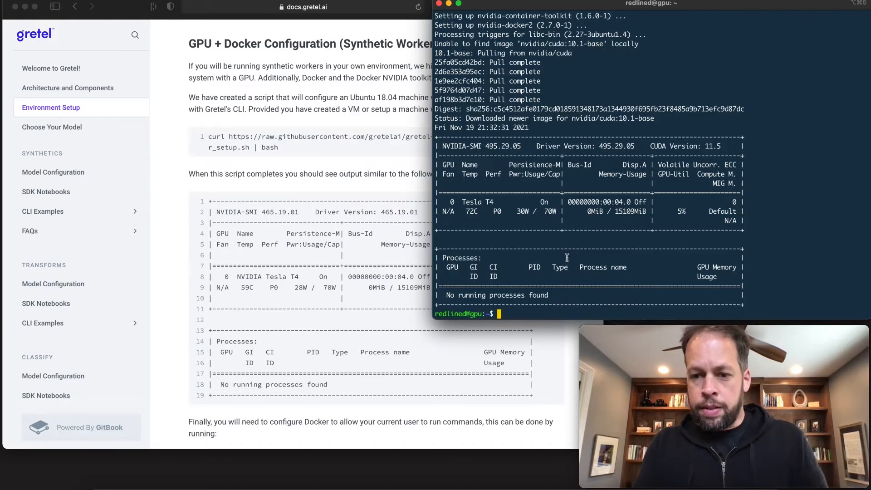
Step: Clear the screen and run nvidia-smi, reporting the Tesla T4 with driver 495.29.05
{"action": "type", "text": "cl"}
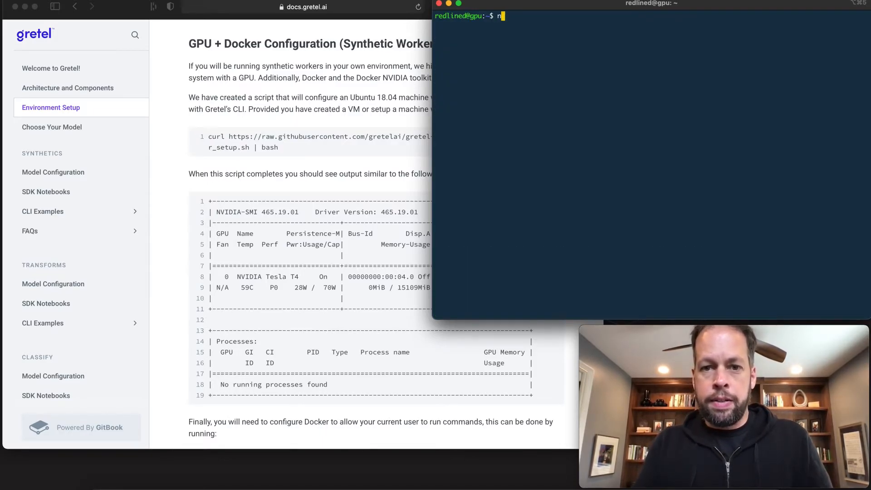
{"action": "type", "text": "vidia-smi"}
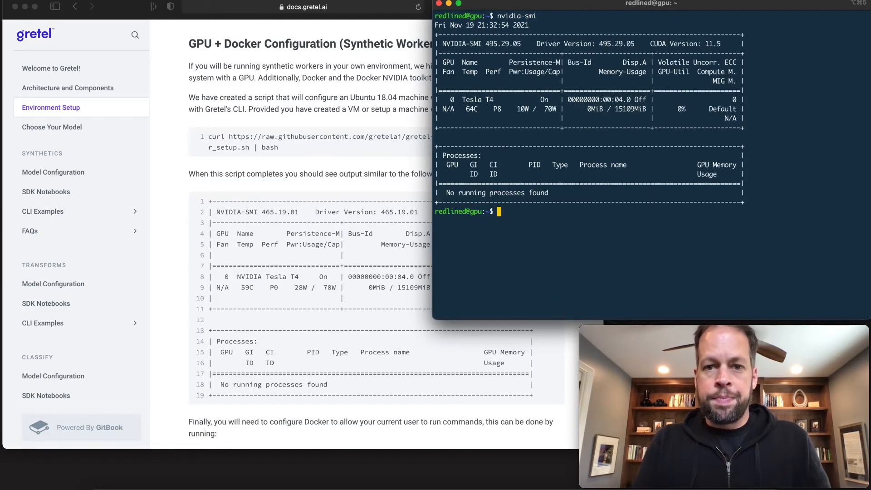